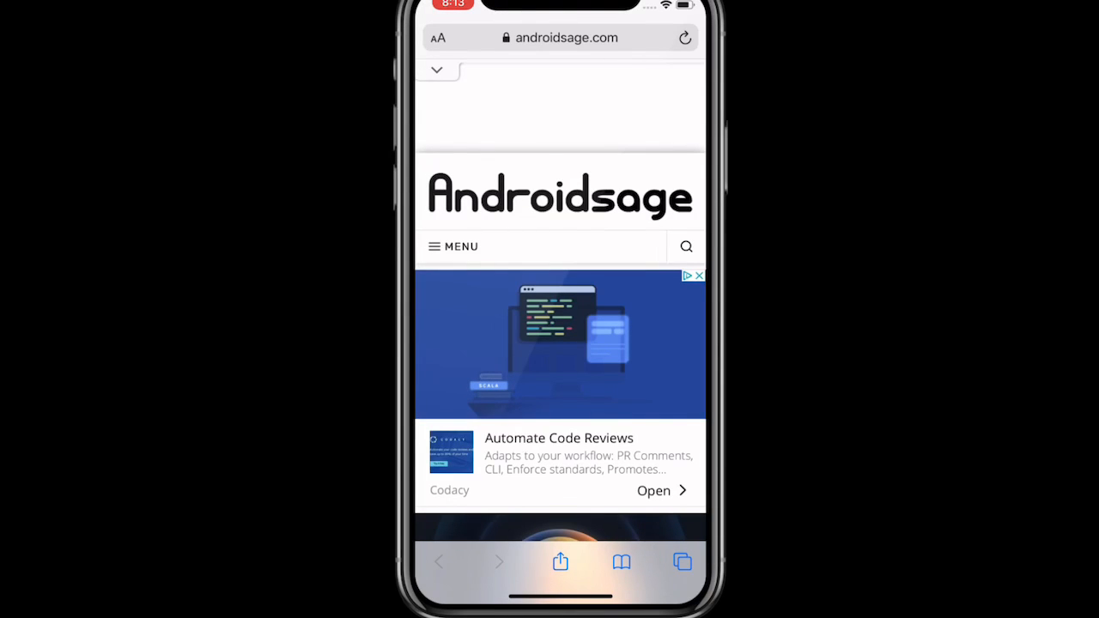
- Scroll past the androidsage header and ad to the 'Download iPhone 12 Wallpapers' article title and opening sentence
scroll(down, 3)
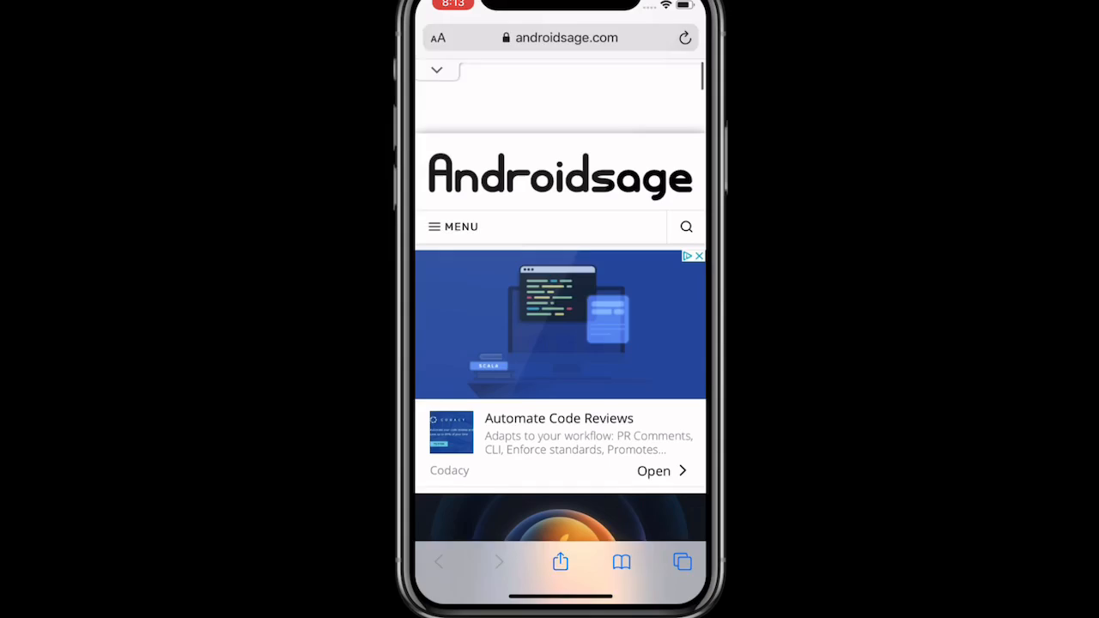
scroll(down, 3)
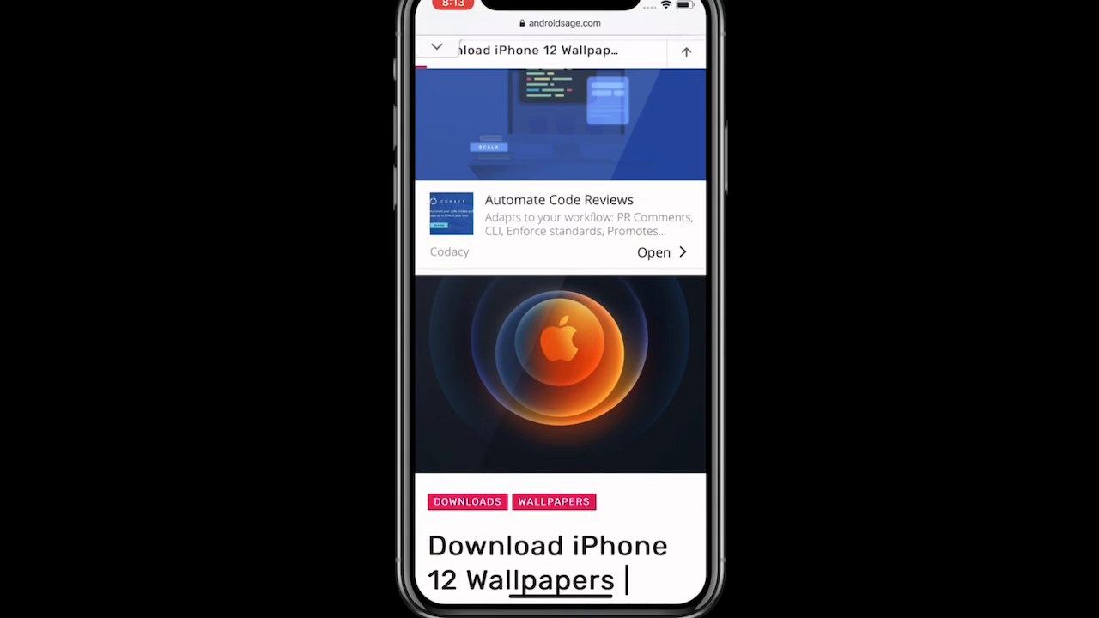
scroll(down, 3)
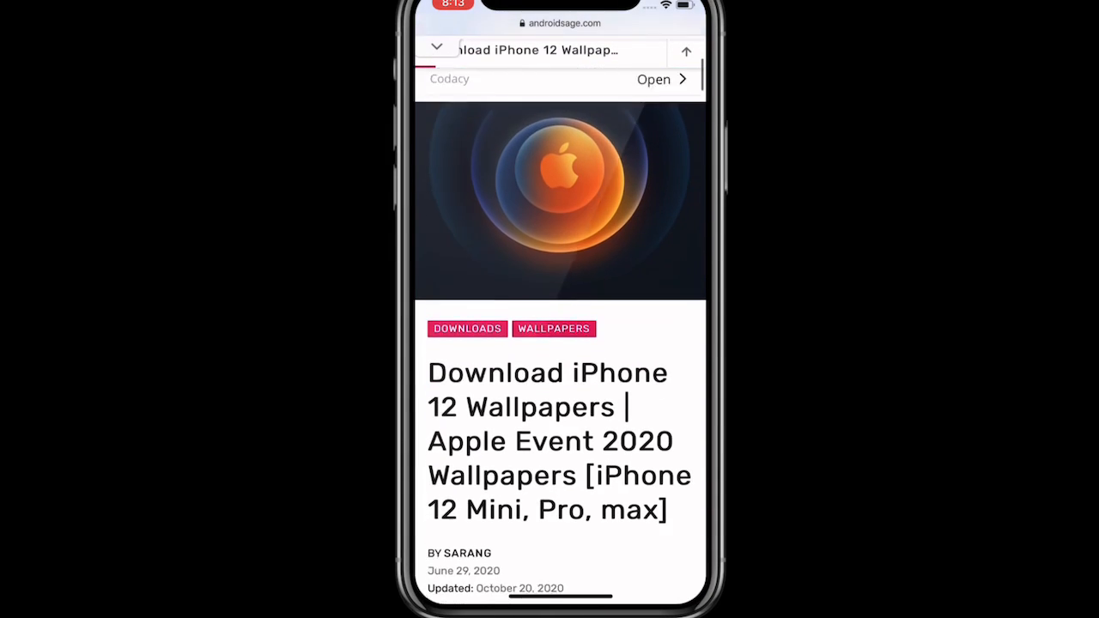
scroll(down, 3)
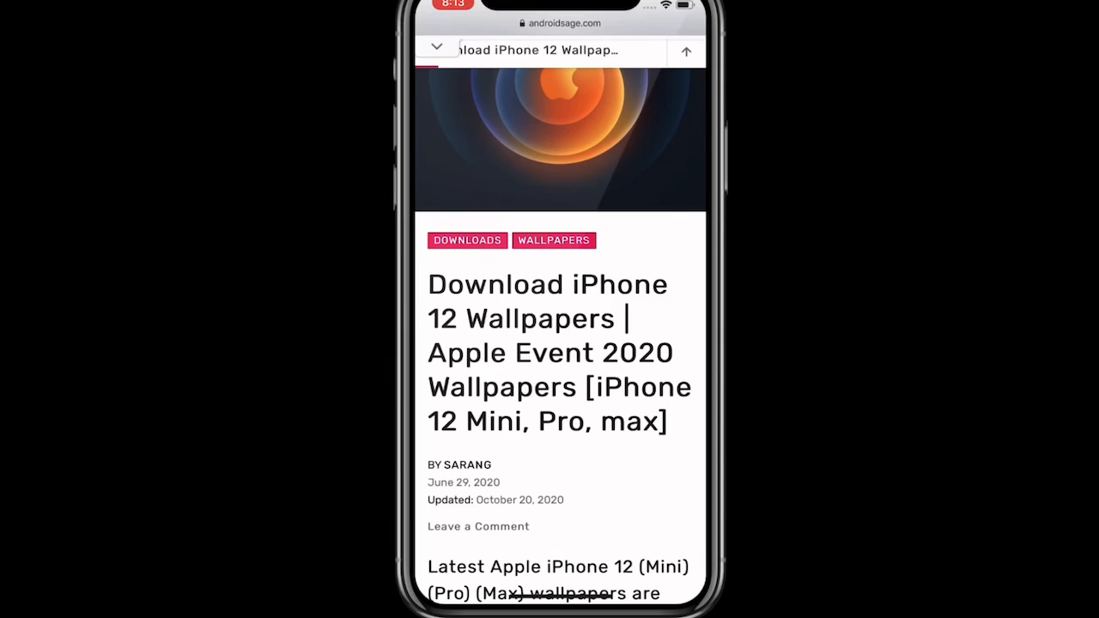
scroll(down, 3)
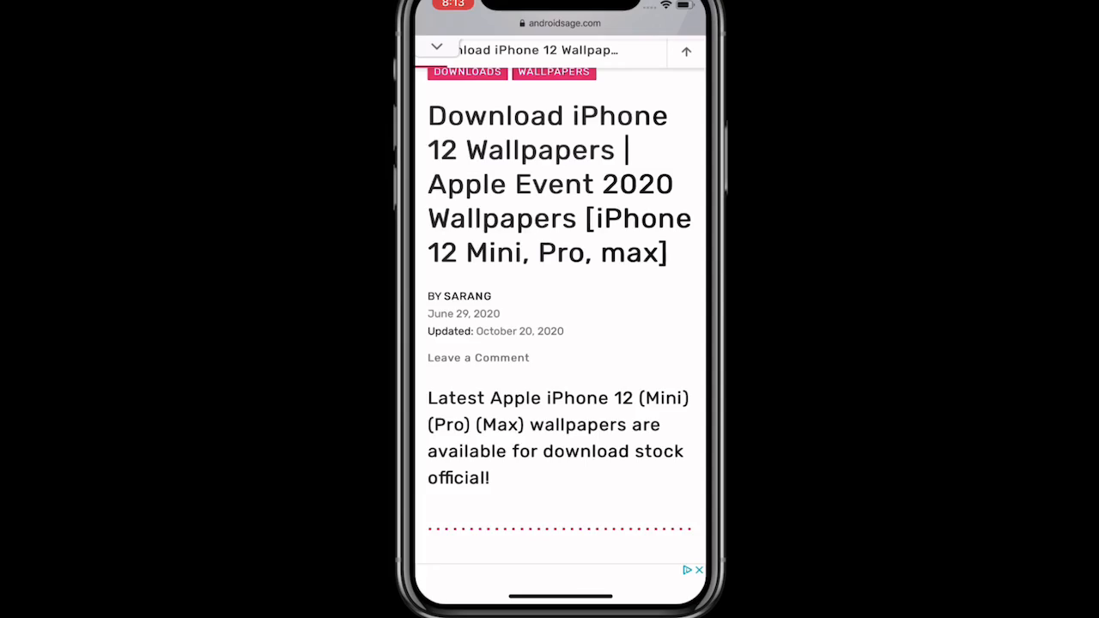
- Scroll past the table of contents and back to the paragraph on the five iPhone 12 variants and October 13 launch
scroll(down, 3)
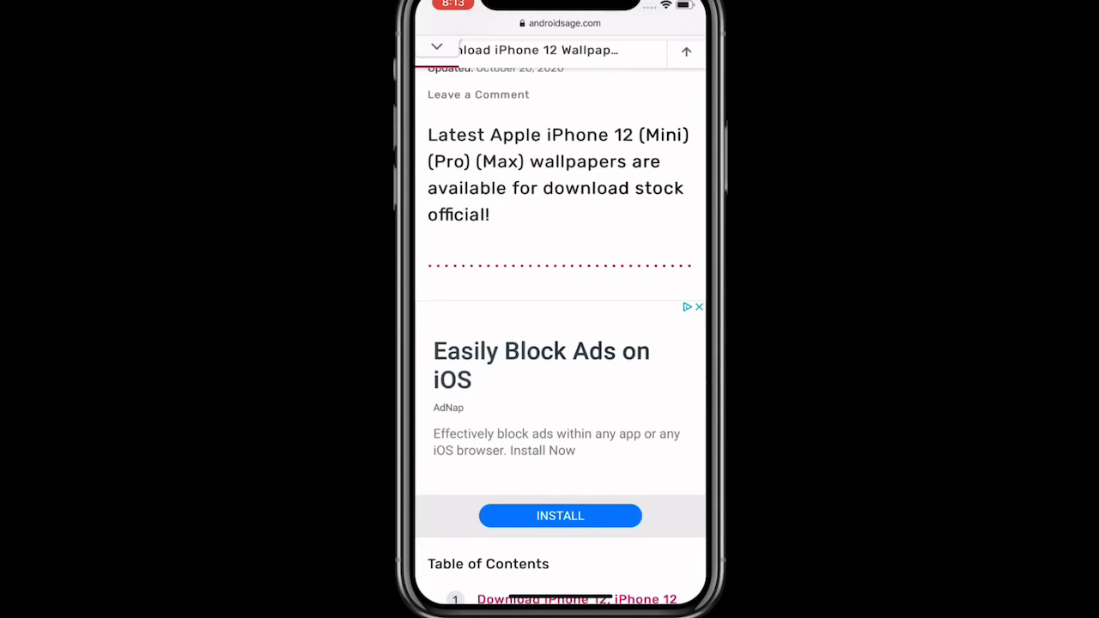
scroll(down, 3)
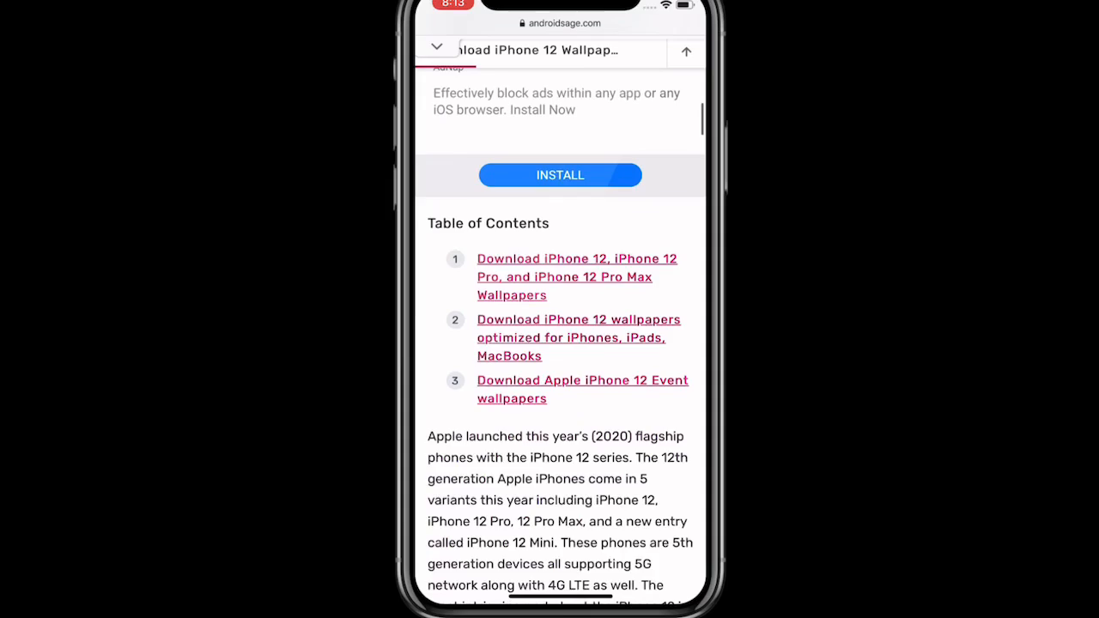
scroll(down, 3)
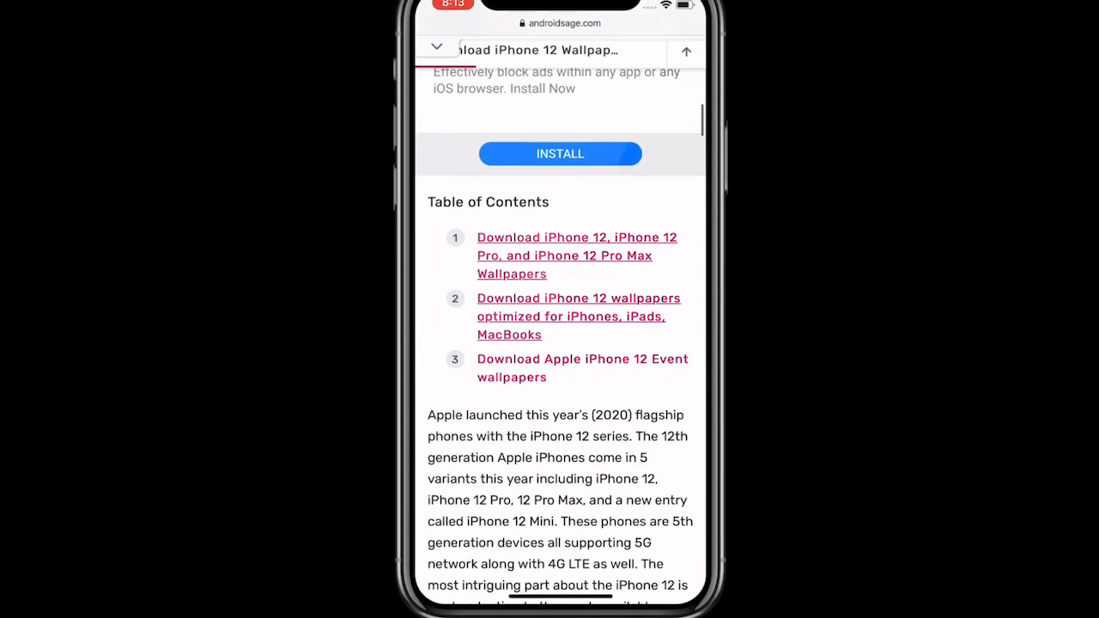
scroll(down, 3)
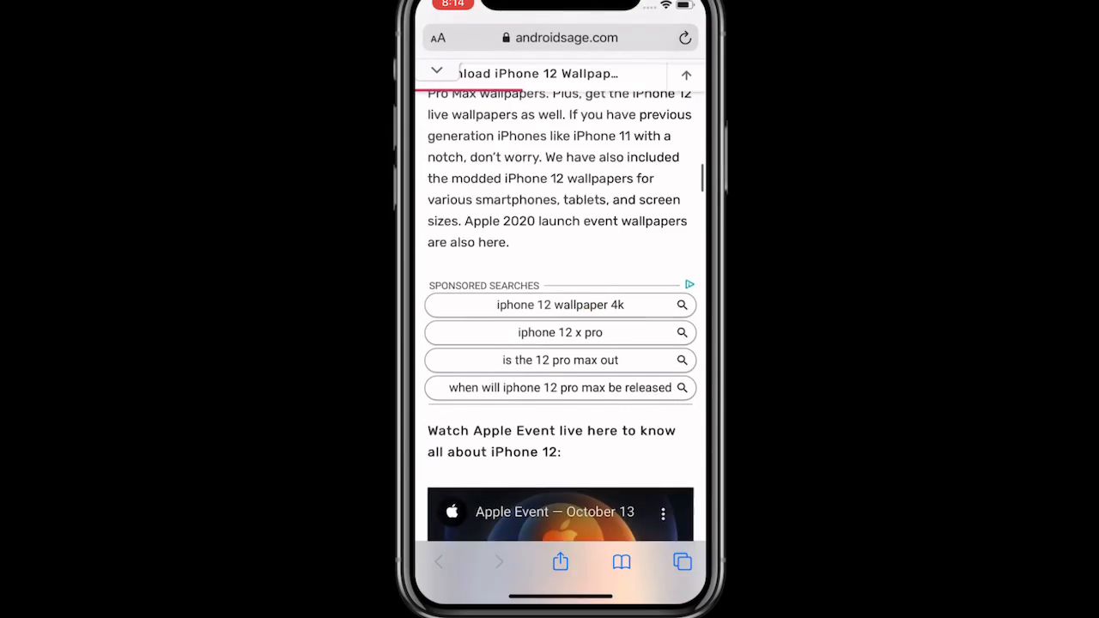
scroll(up, 3)
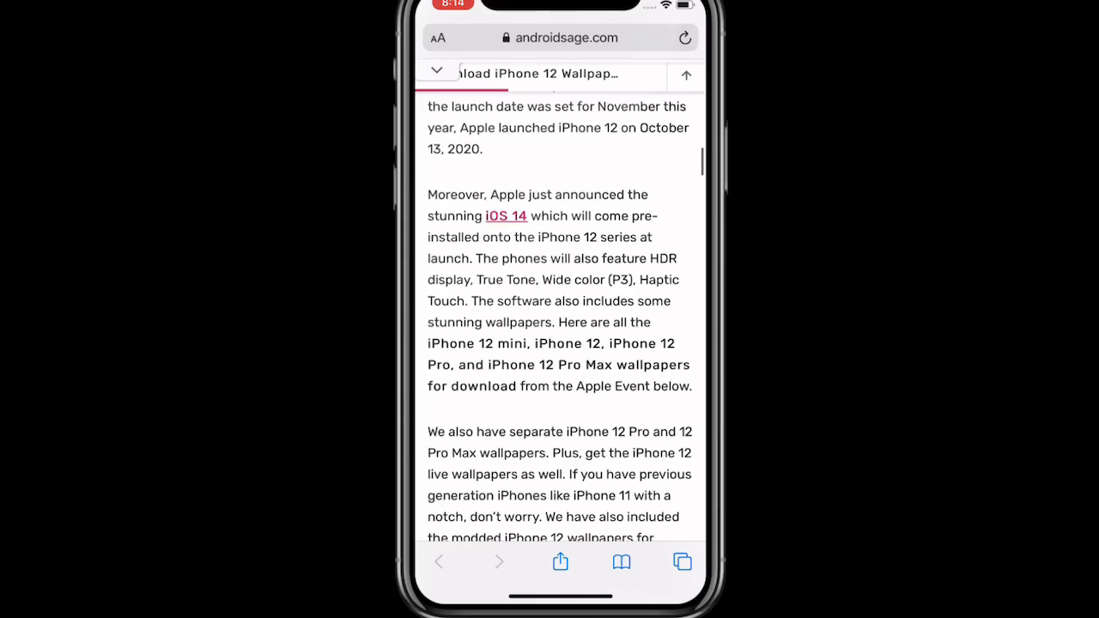
scroll(up, 3)
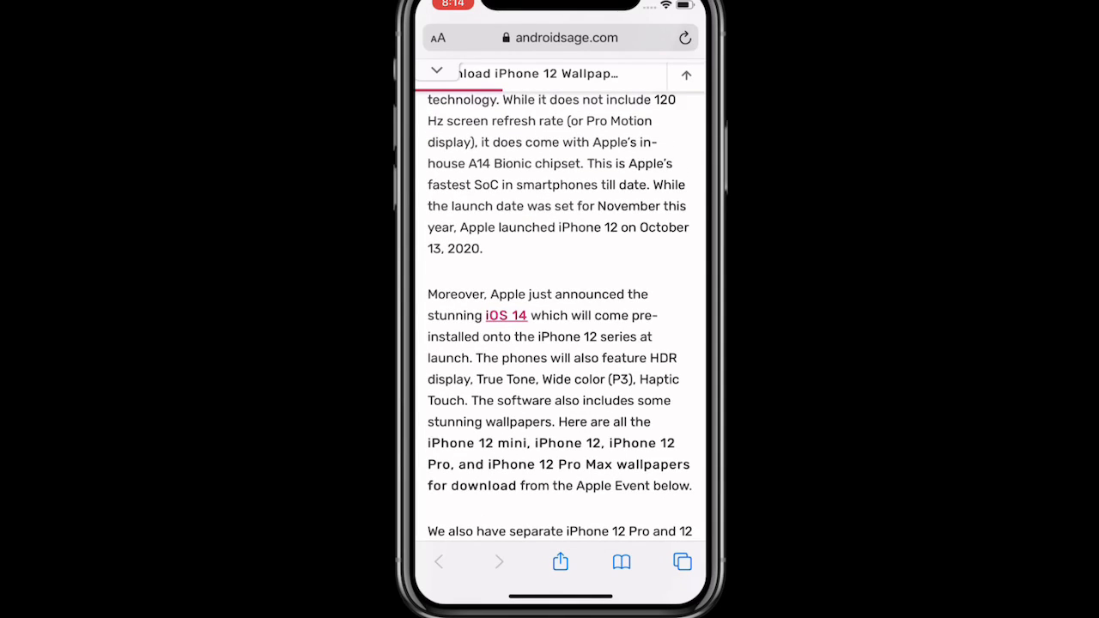
scroll(up, 3)
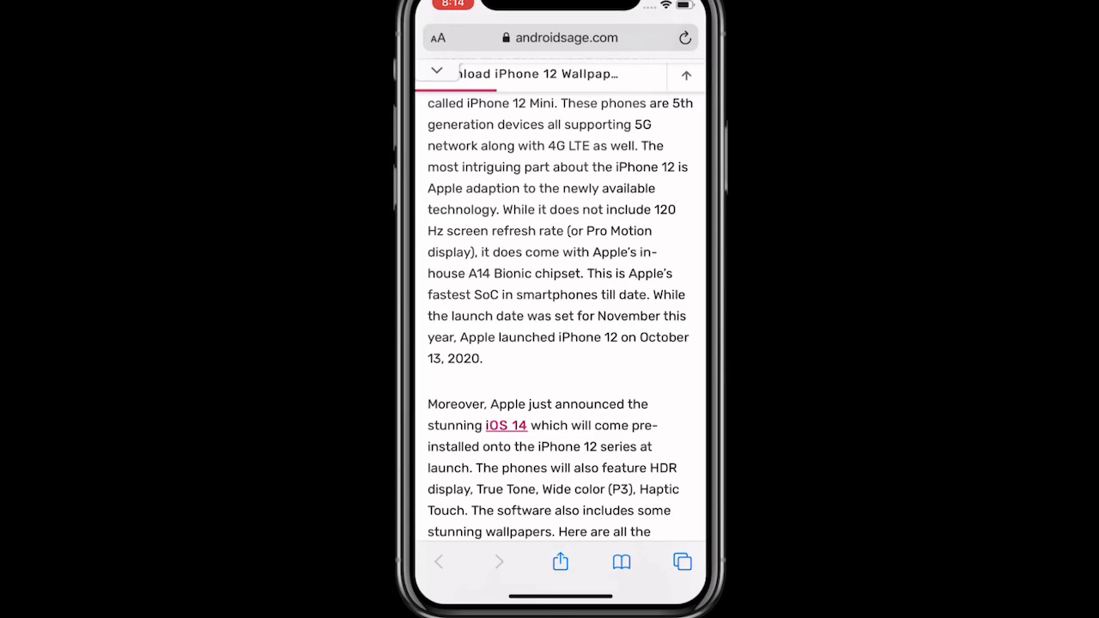
scroll(down, 3)
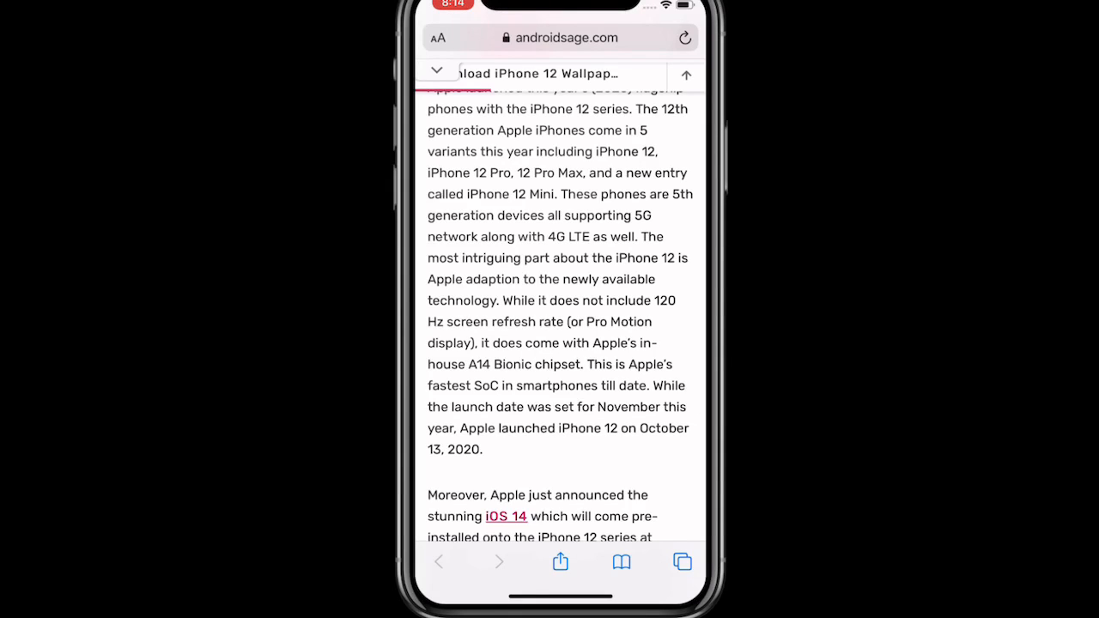
- Select the text 'iPhone 12 Mini' in the paragraph and bring the three-link table of contents back into view
double_click(540, 193)
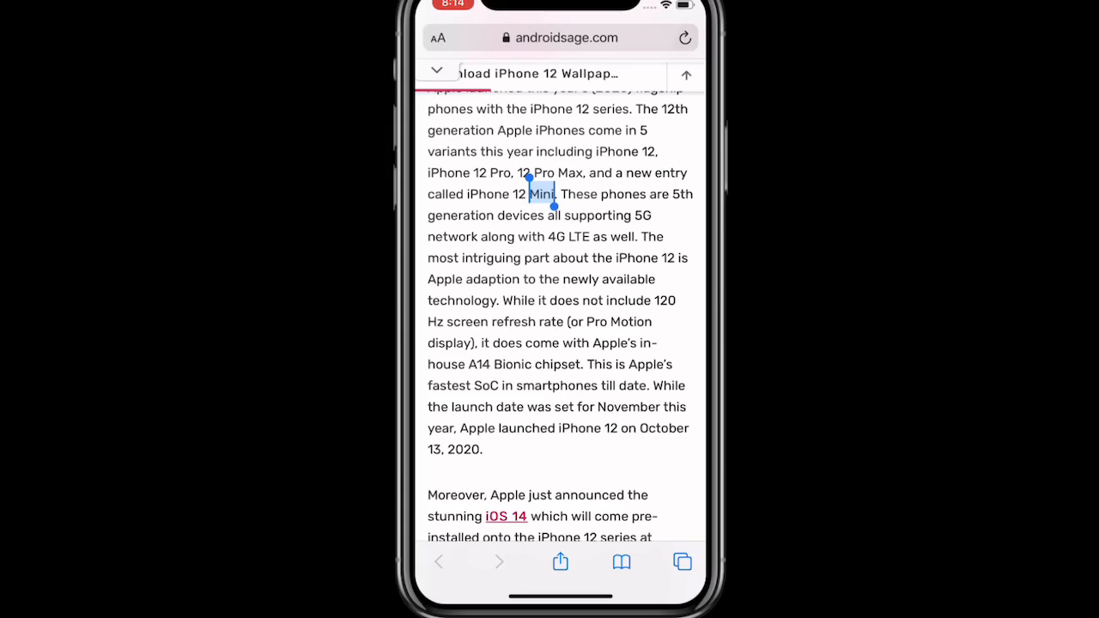
drag(529, 183, 511, 193)
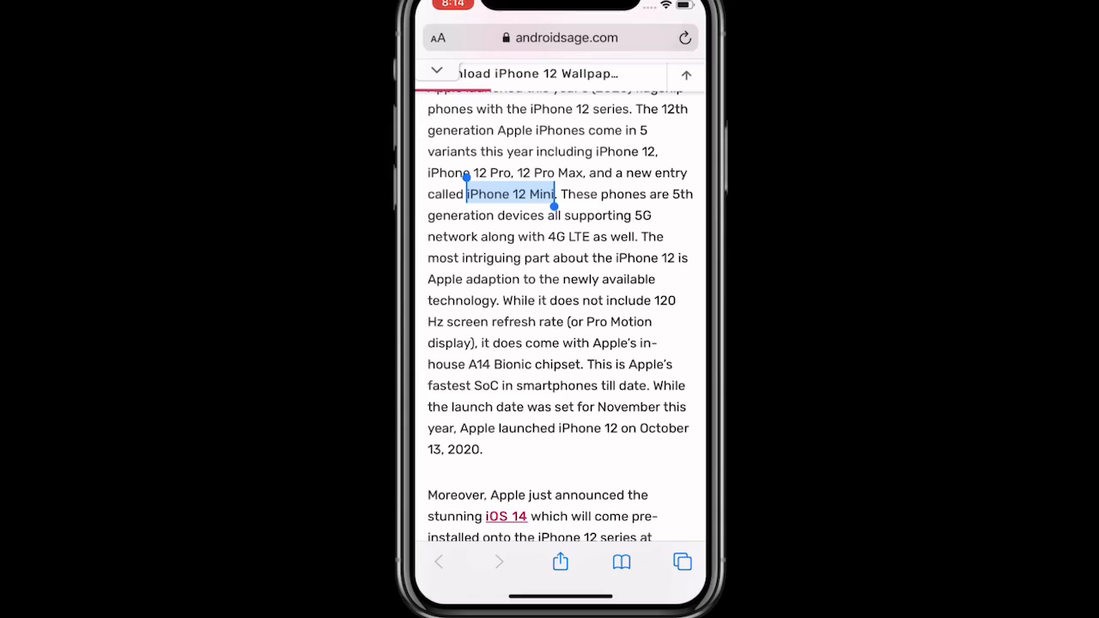
drag(469, 188, 515, 194)
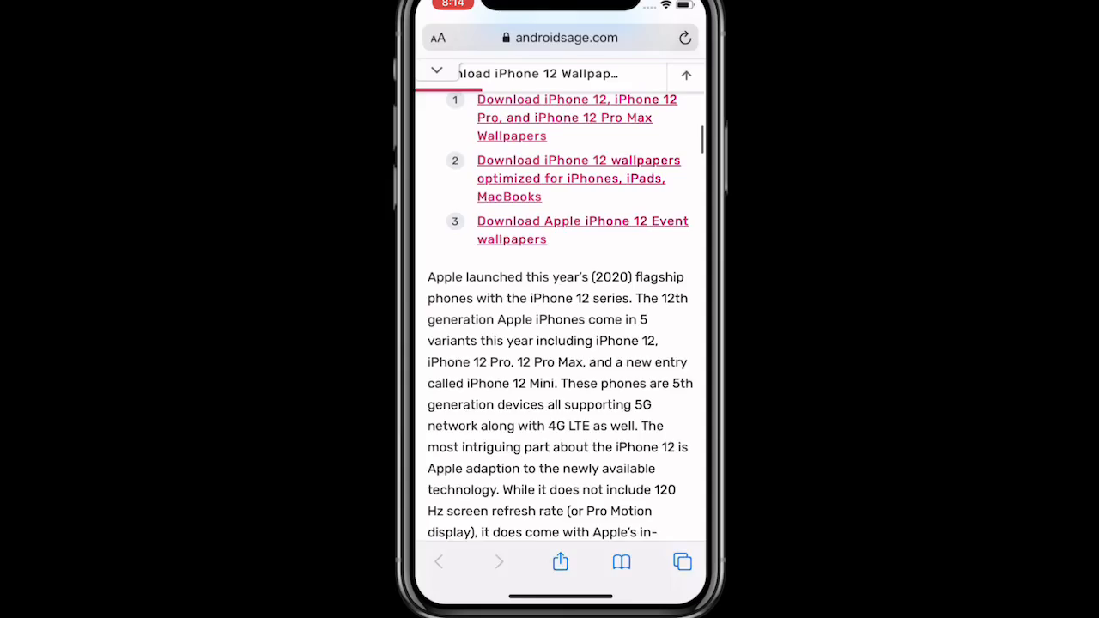
- Scroll past the Apple Event video to the download section and enlarge the iPhone 12 wallpaper collage image
scroll(down, 3)
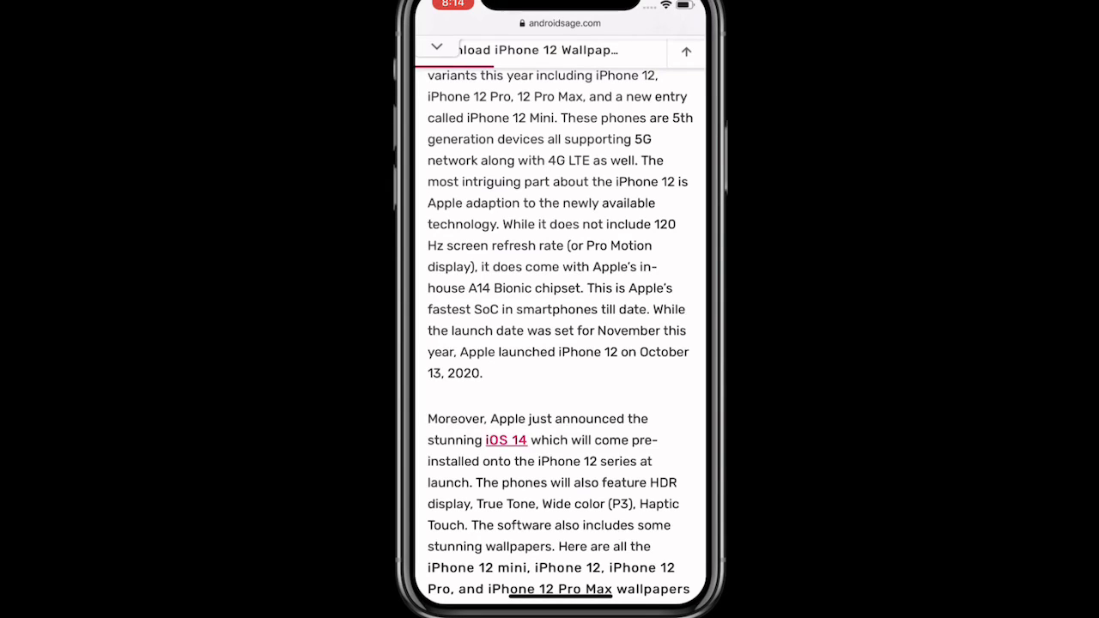
scroll(down, 3)
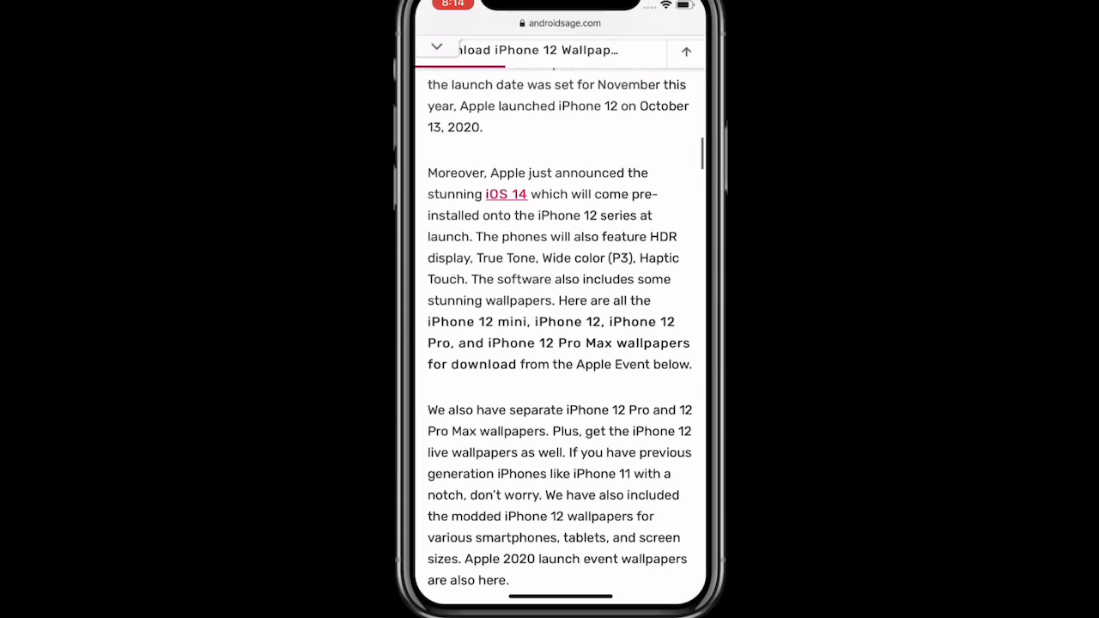
scroll(down, 3)
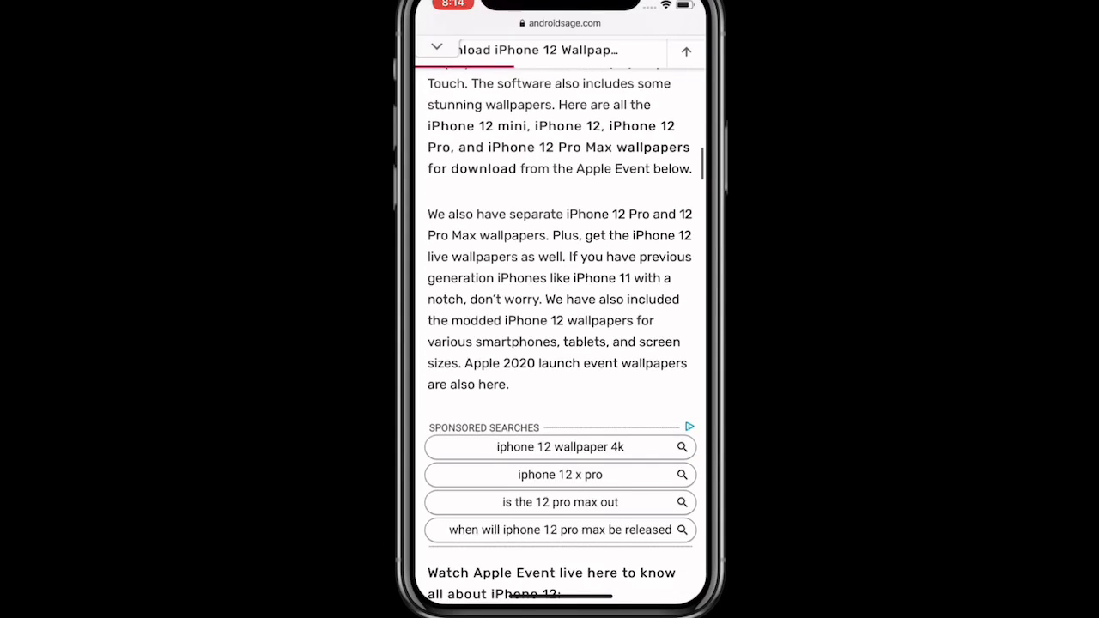
scroll(down, 3)
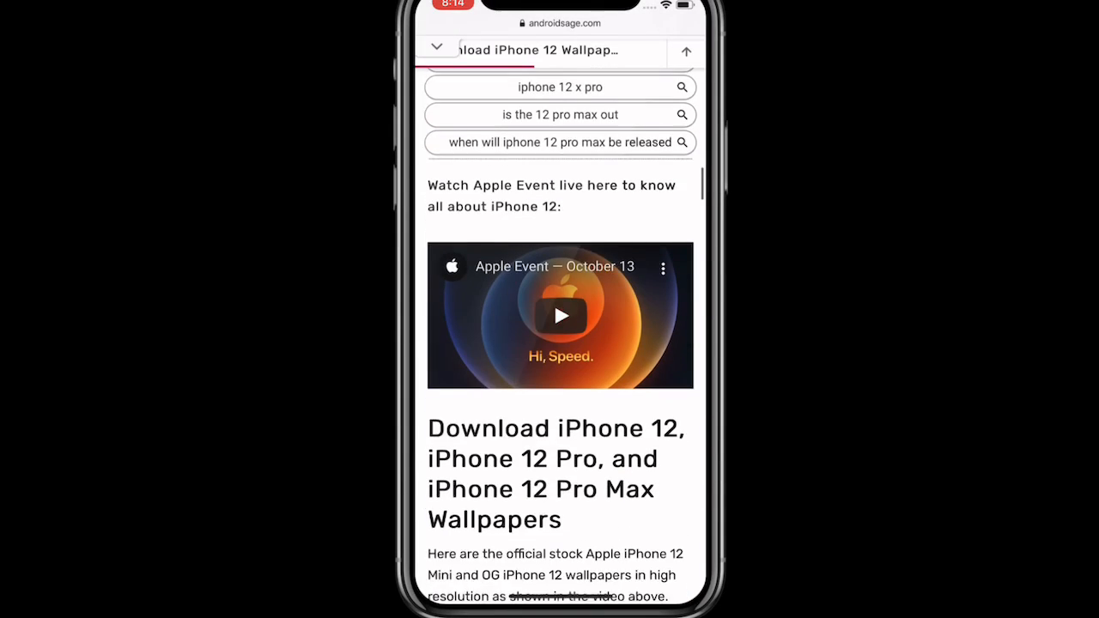
scroll(down, 3)
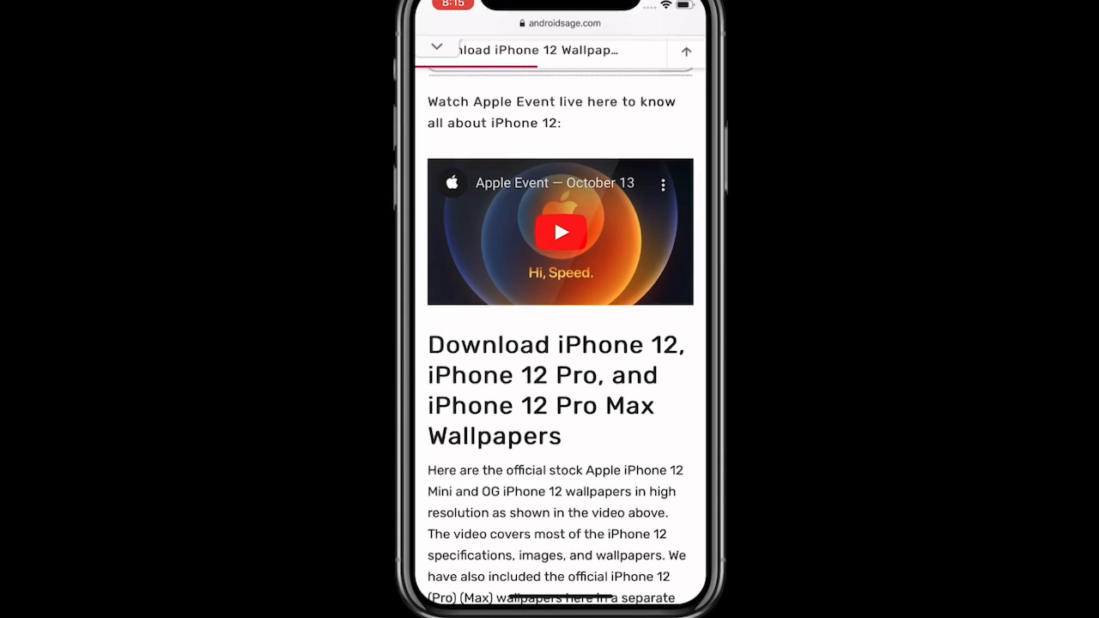
scroll(down, 3)
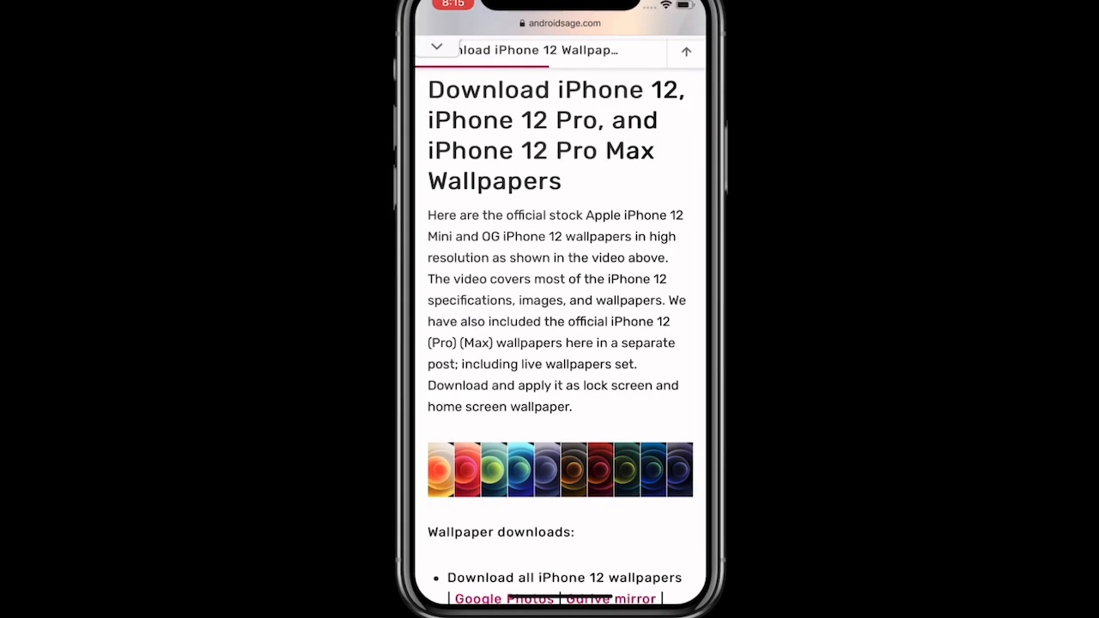
scroll(down, 3)
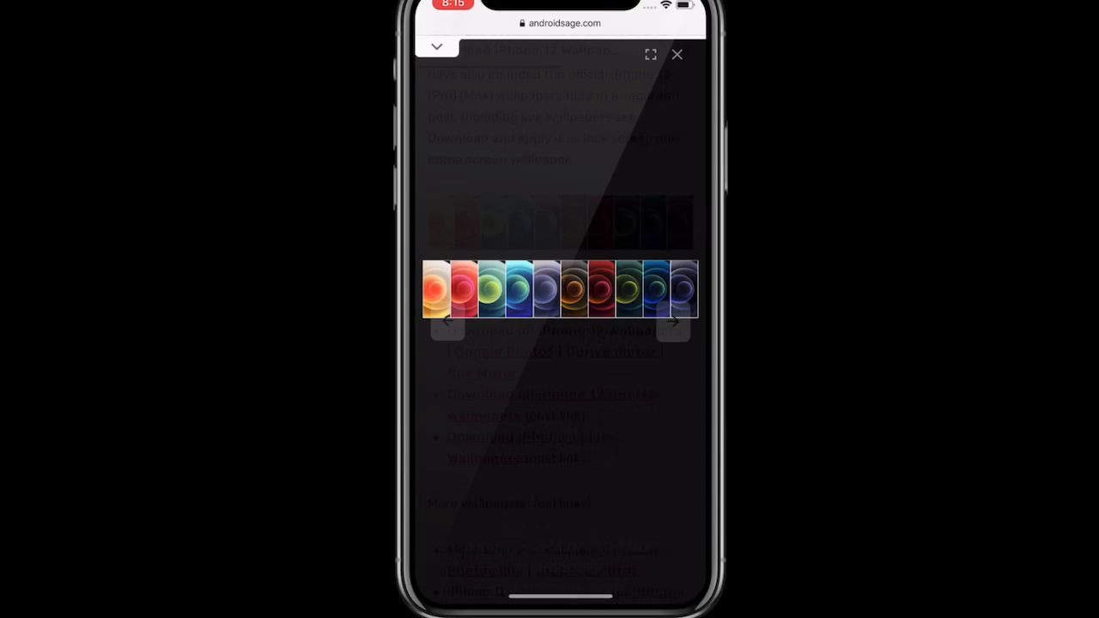
- Close the wallpaper preview and reach the Wallpaper downloads list, opening the Google Photos album link in a new tab
click(677, 54)
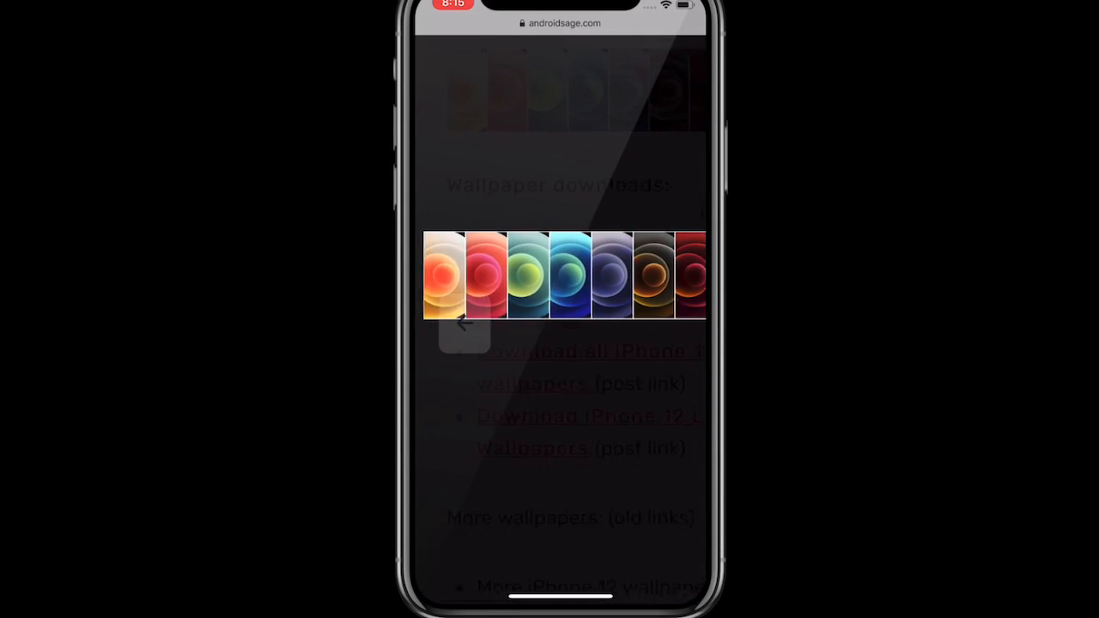
click(444, 275)
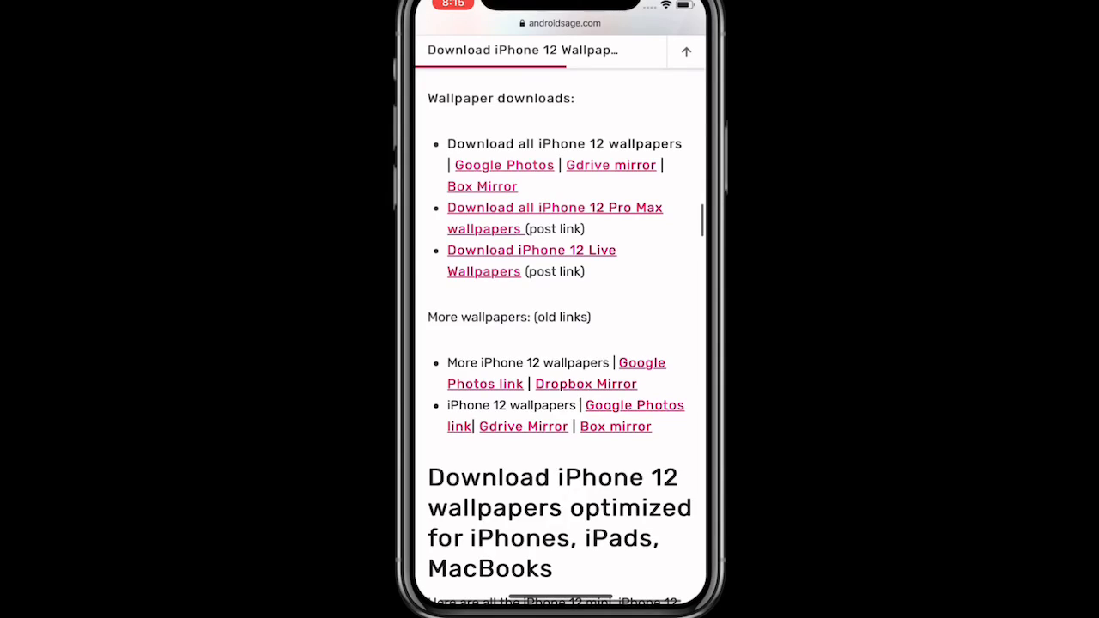
scroll(up, 3)
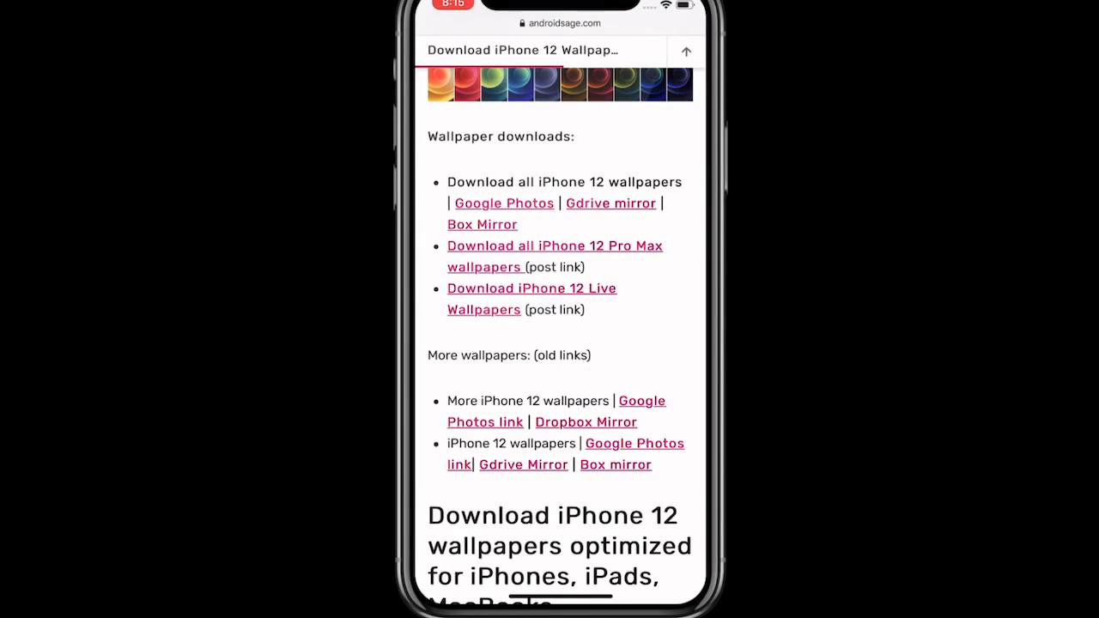
scroll(down, 3)
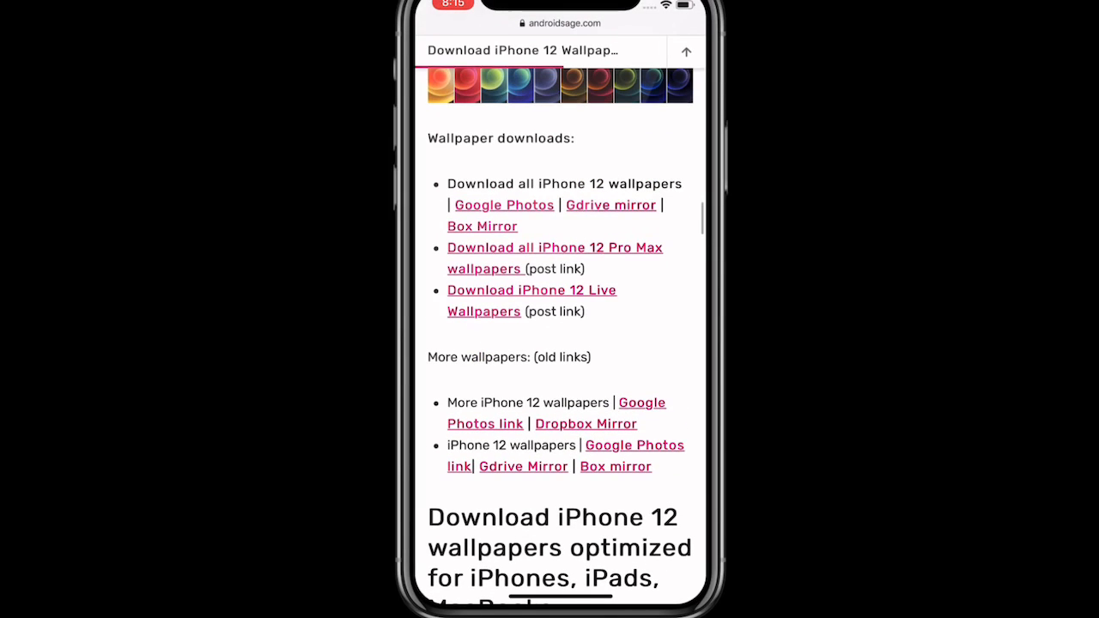
scroll(down, 3)
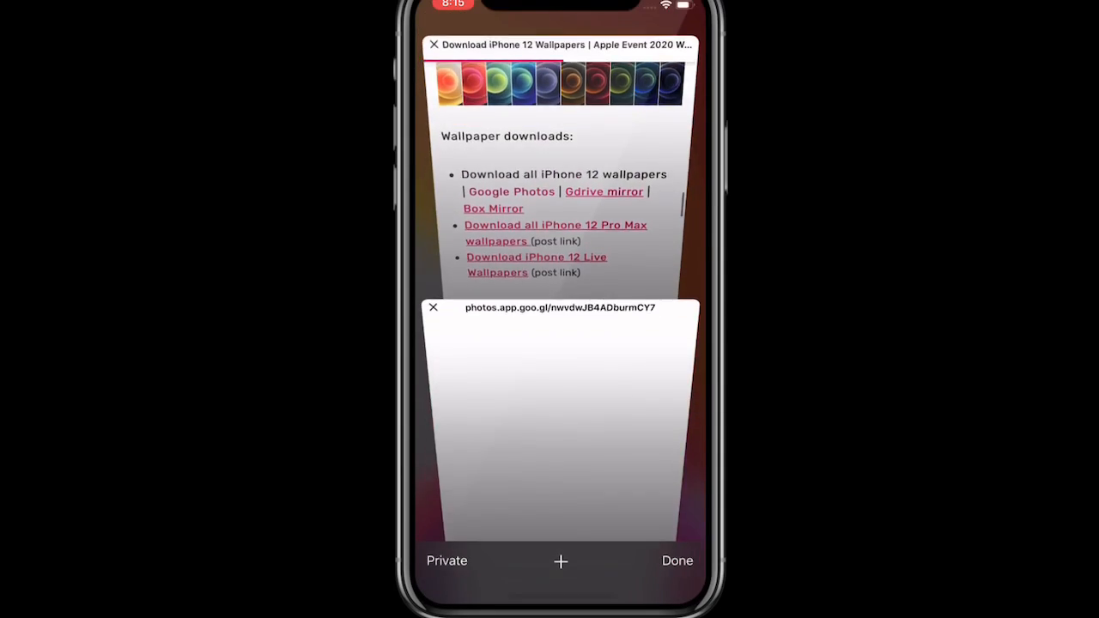
- Open the photos.app.goo.gl tab to the iPhone 12 Mini Pro Max Wallpapers album and browse its grid before switching to Settings
click(559, 421)
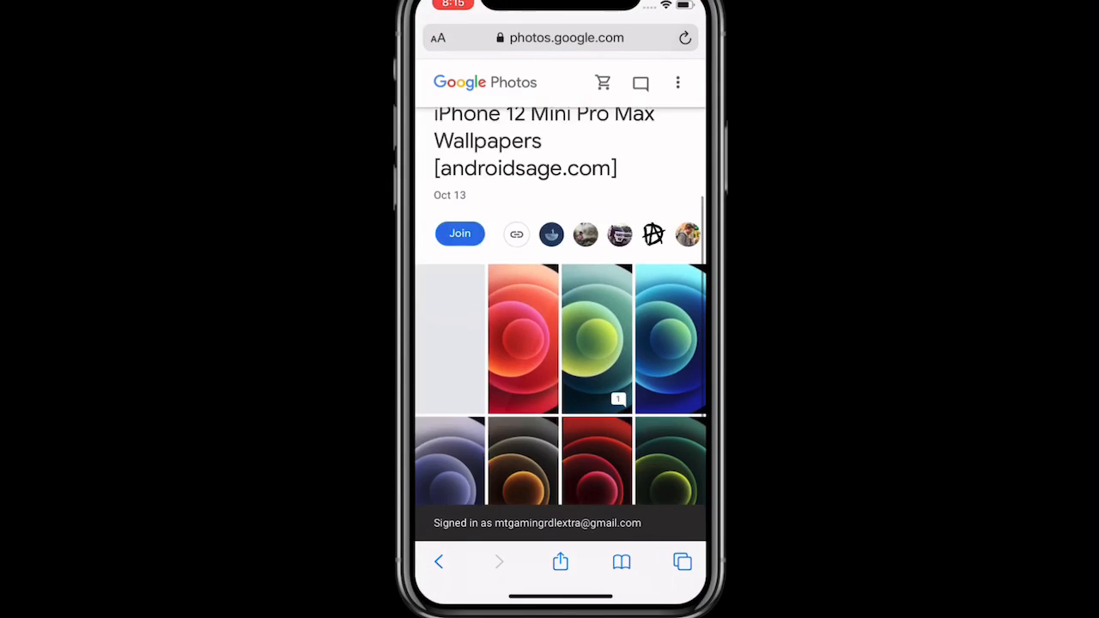
scroll(down, 3)
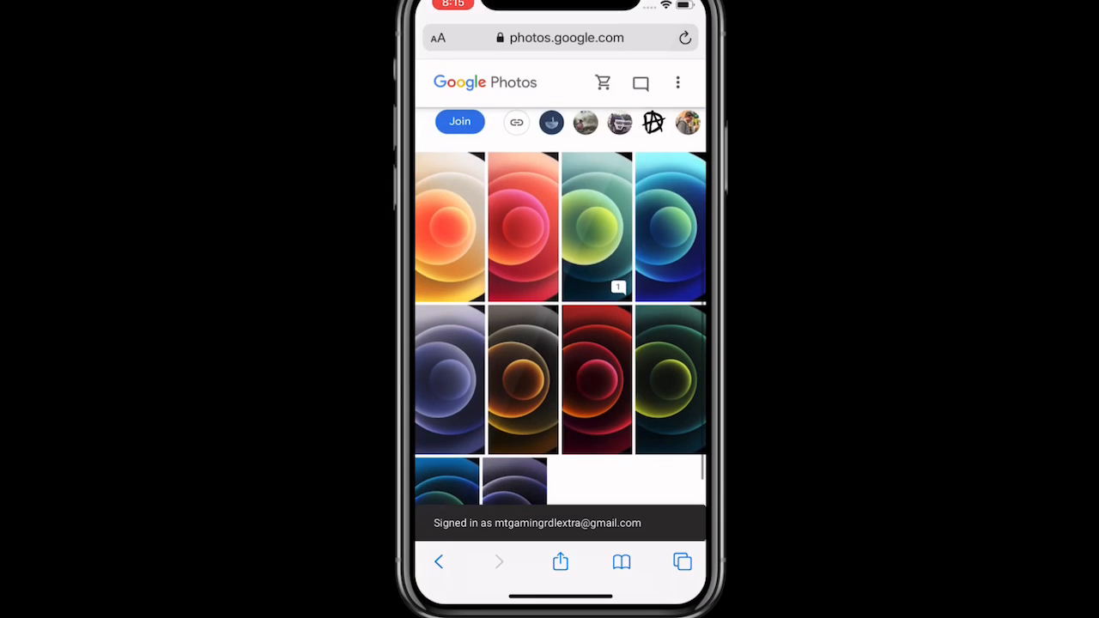
scroll(down, 3)
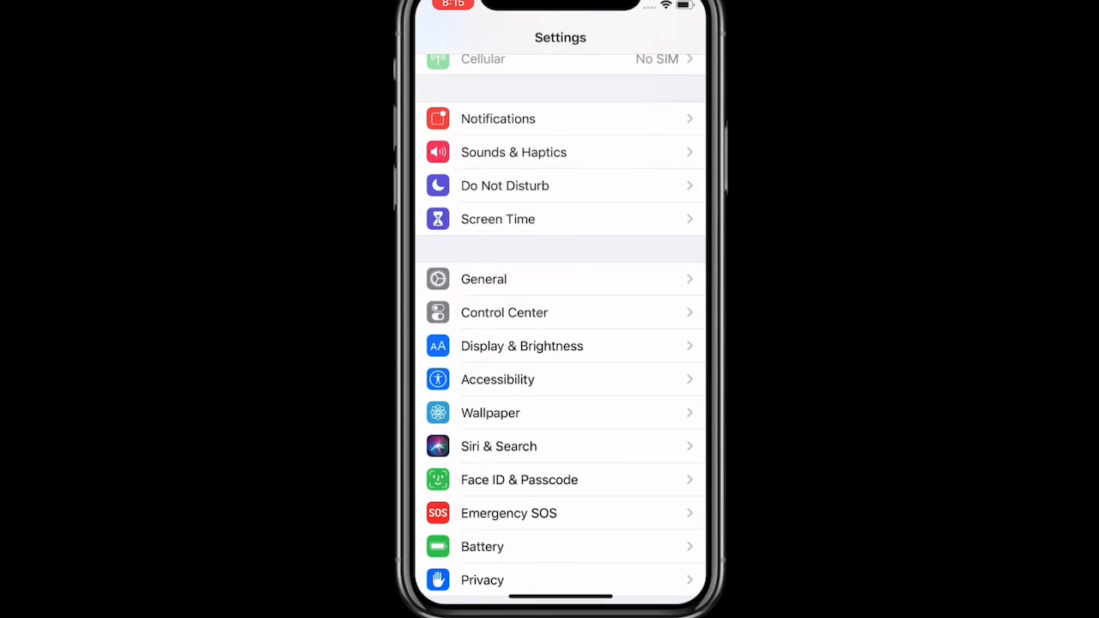
- Locate the Wallpaper option in the Settings list, then bring up the recent apps showing Safari with a red wallpaper
click(521, 345)
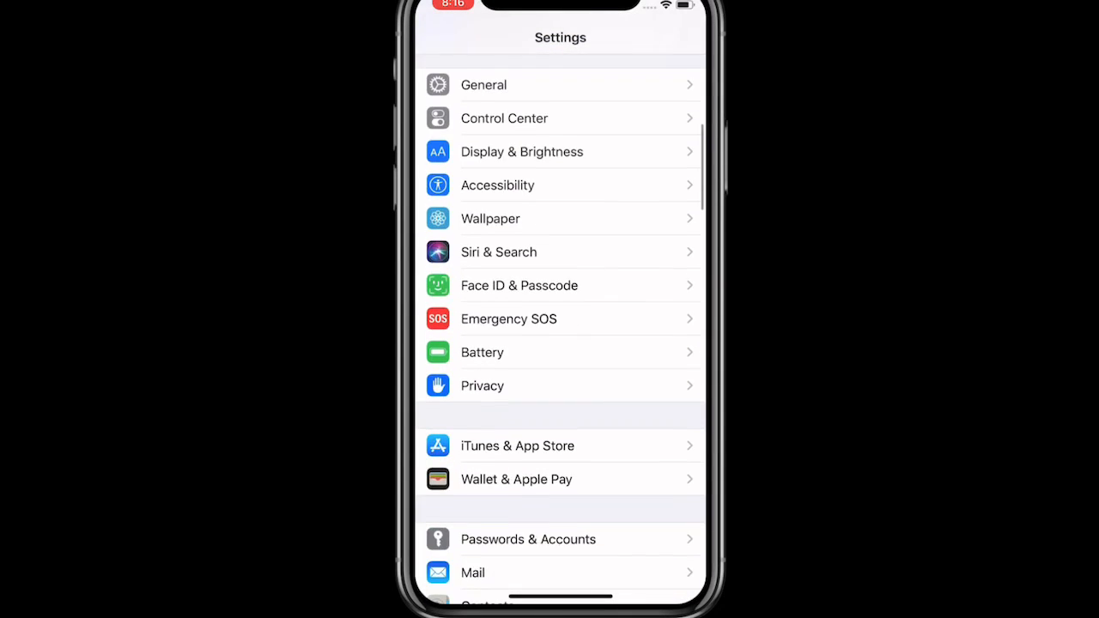
scroll(down, 3)
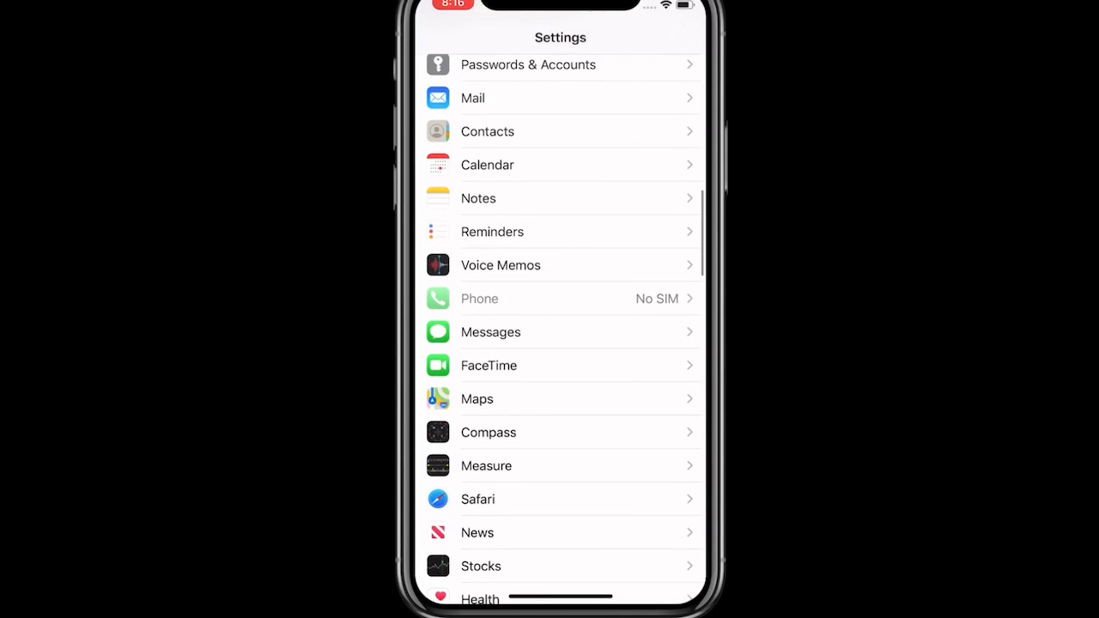
scroll(up, 3)
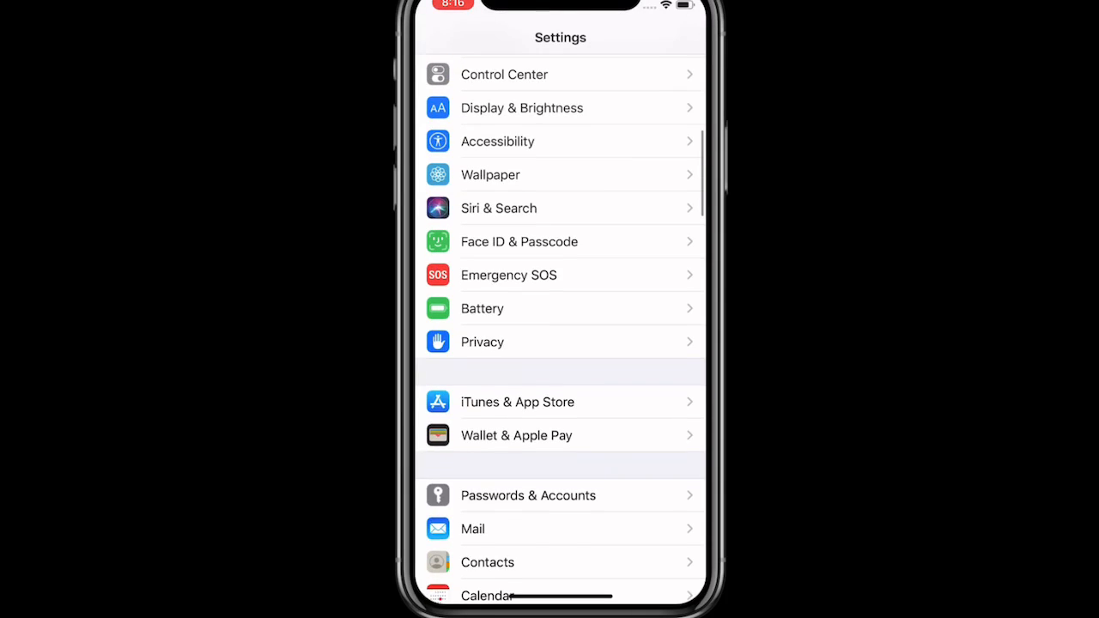
click(497, 141)
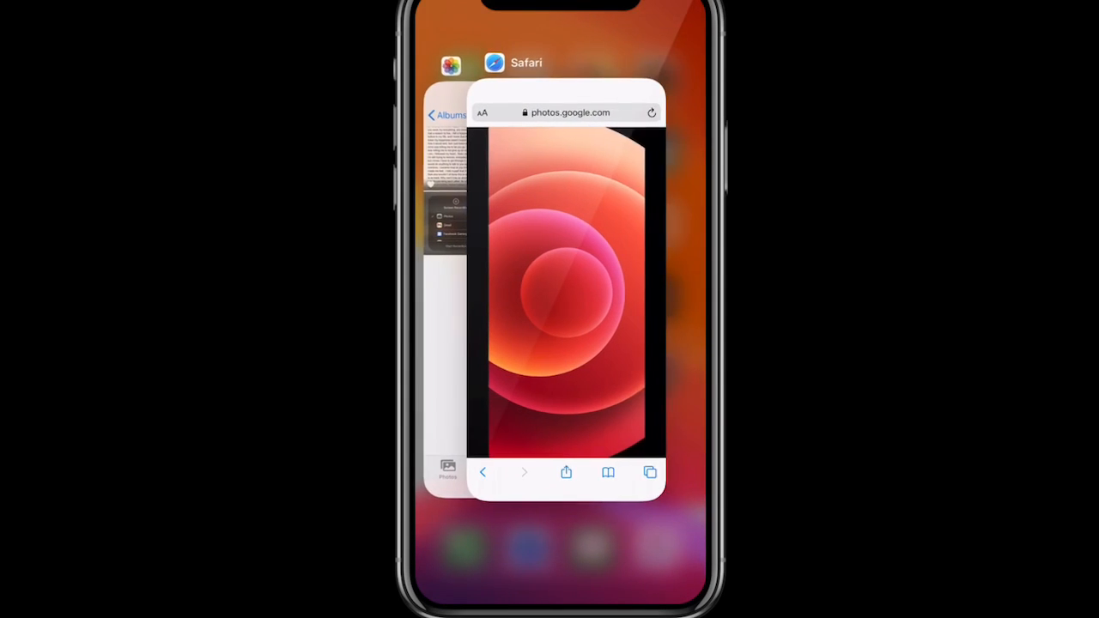
- Return to the iPhone 12 Mini Pro Max Wallpapers album in Safari and scroll through its full wallpaper grid
click(566, 287)
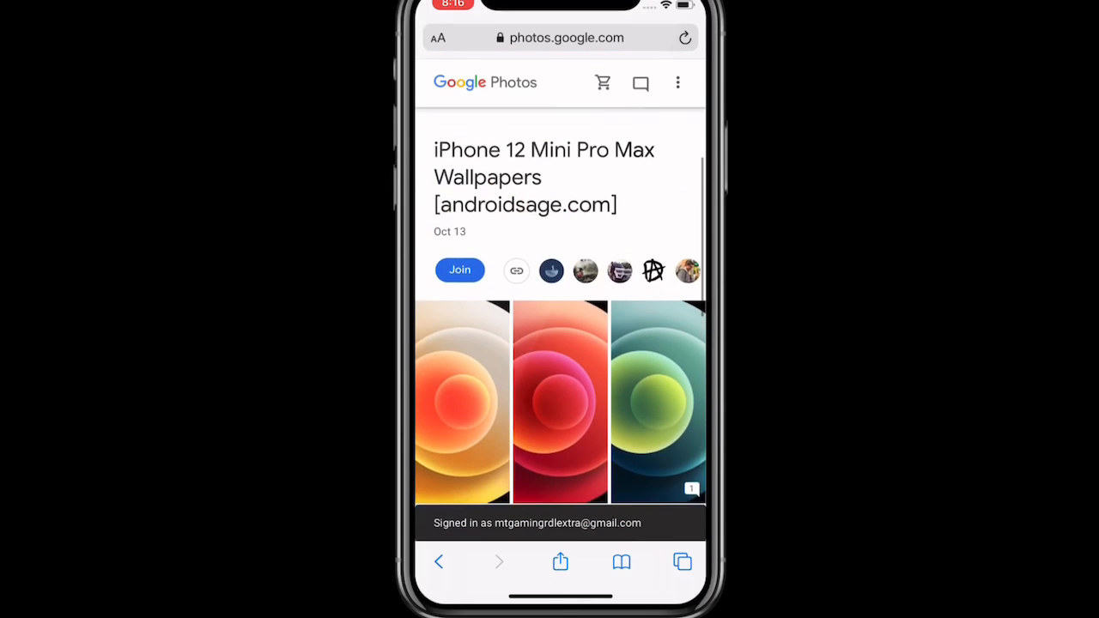
scroll(down, 3)
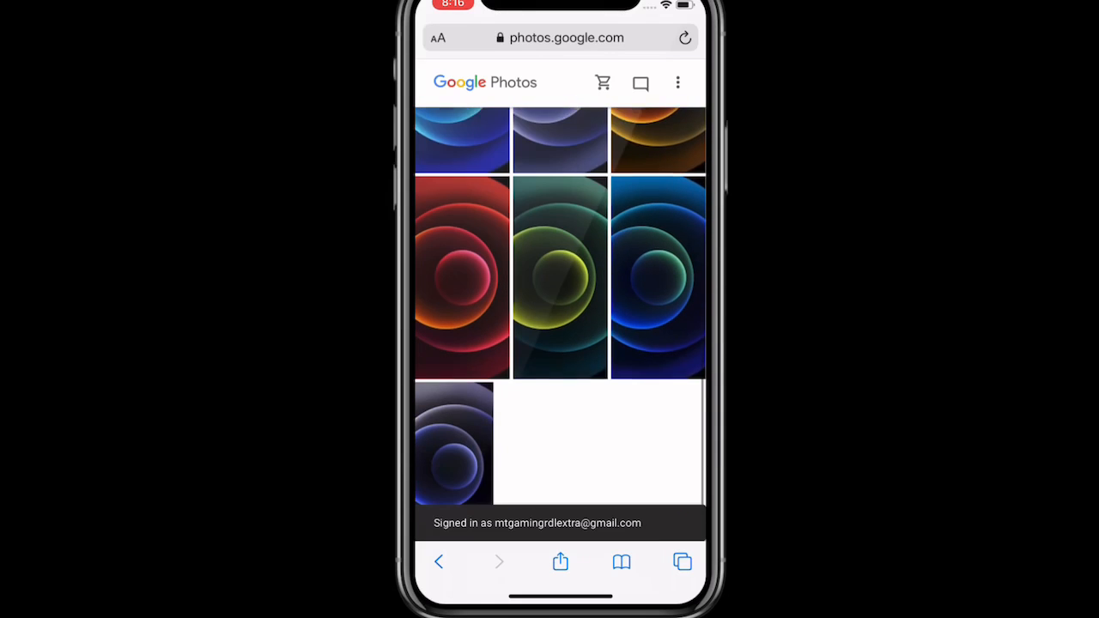
scroll(down, 3)
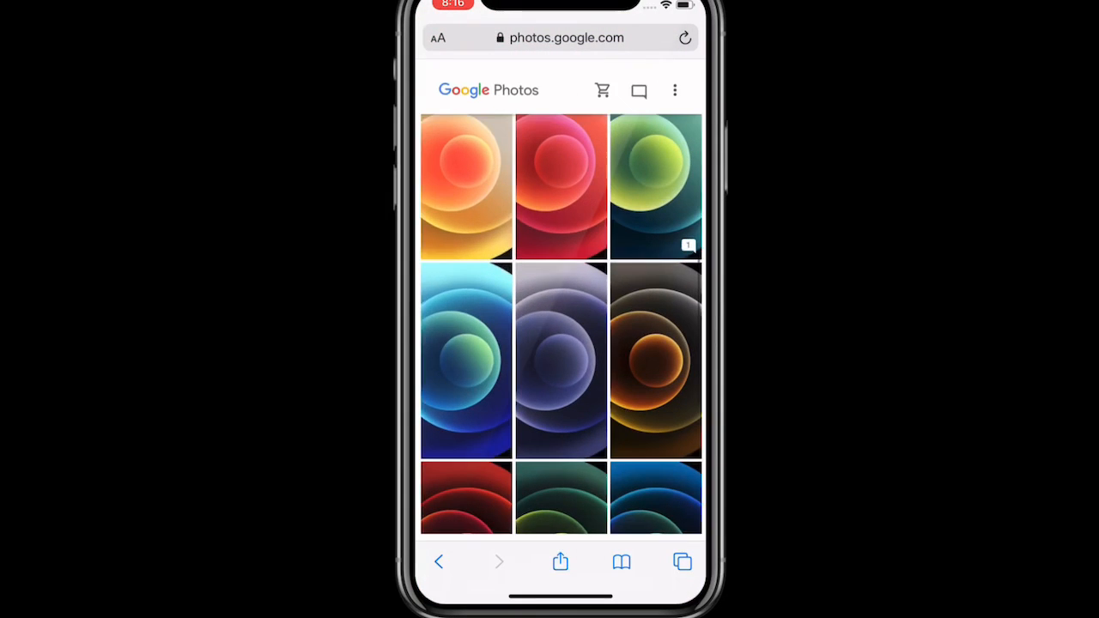
scroll(down, 3)
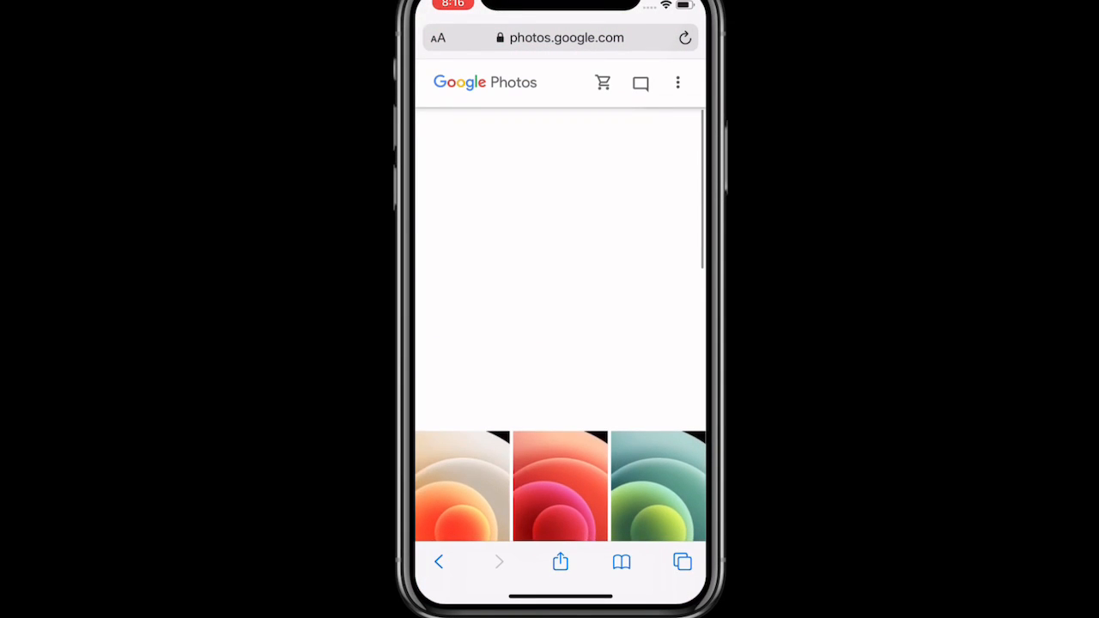